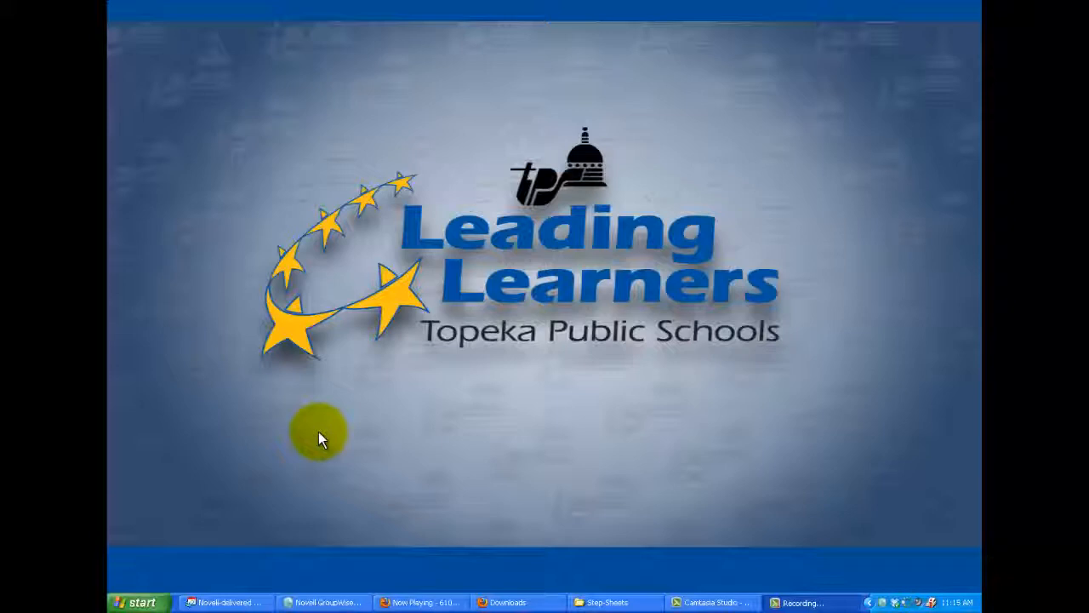
pyautogui.moveTo(858, 507)
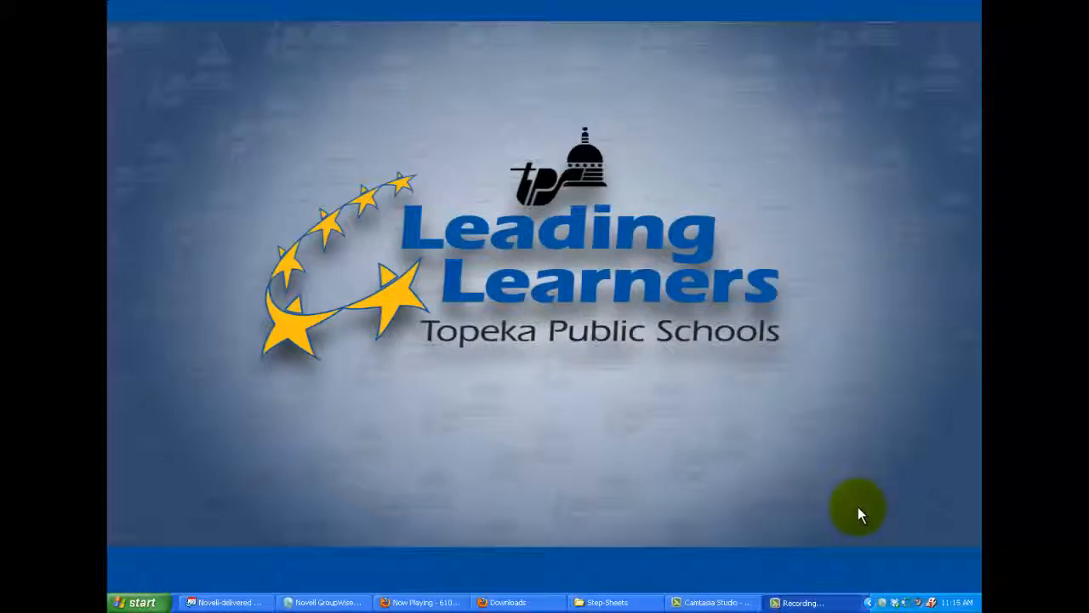
pyautogui.moveTo(906, 596)
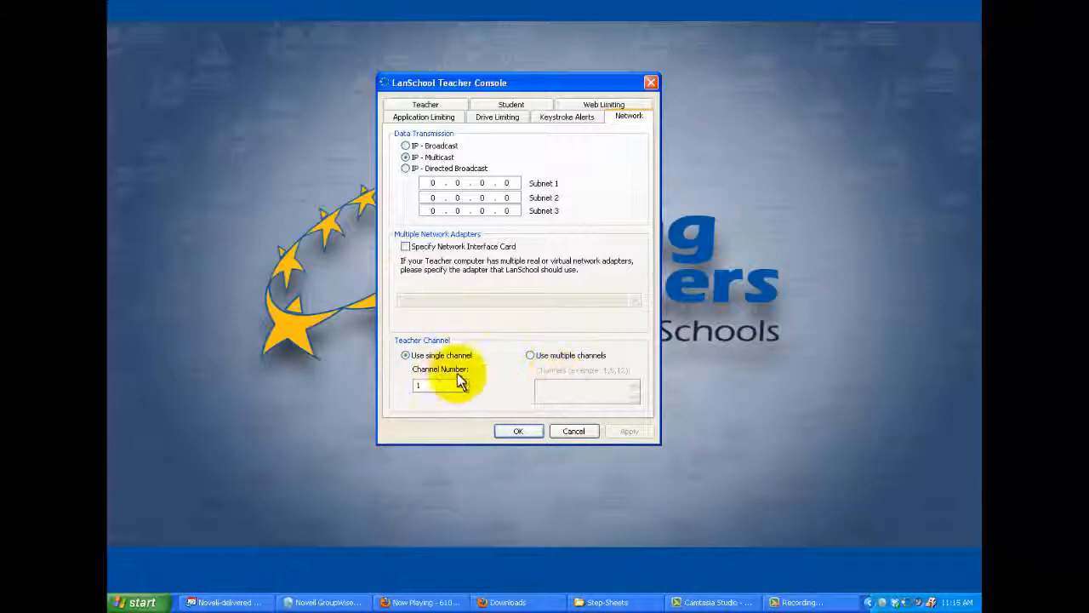
pyautogui.moveTo(527, 378)
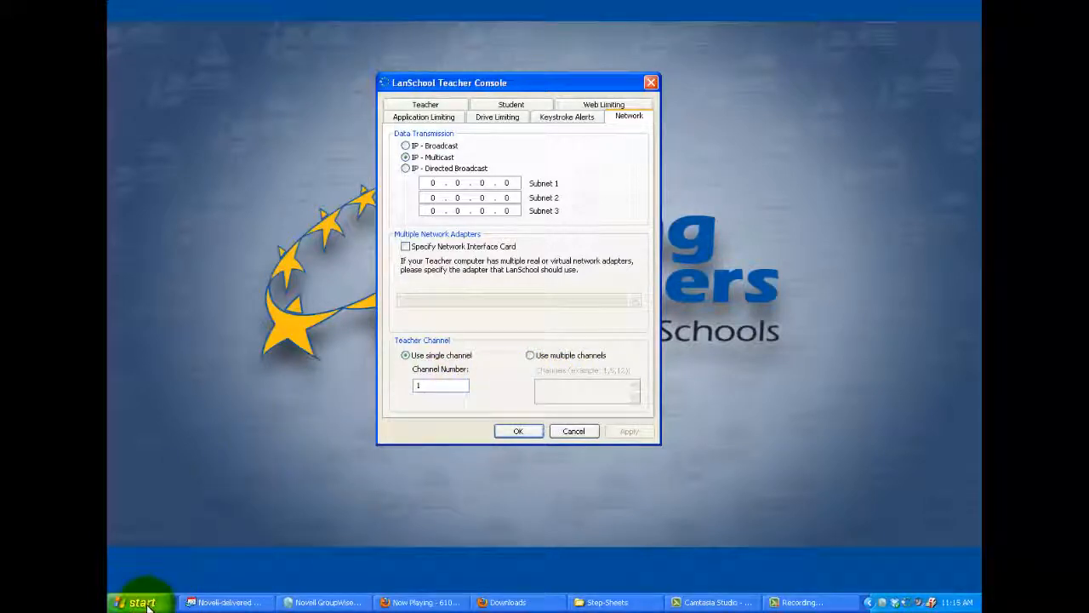
pyautogui.click(136, 603)
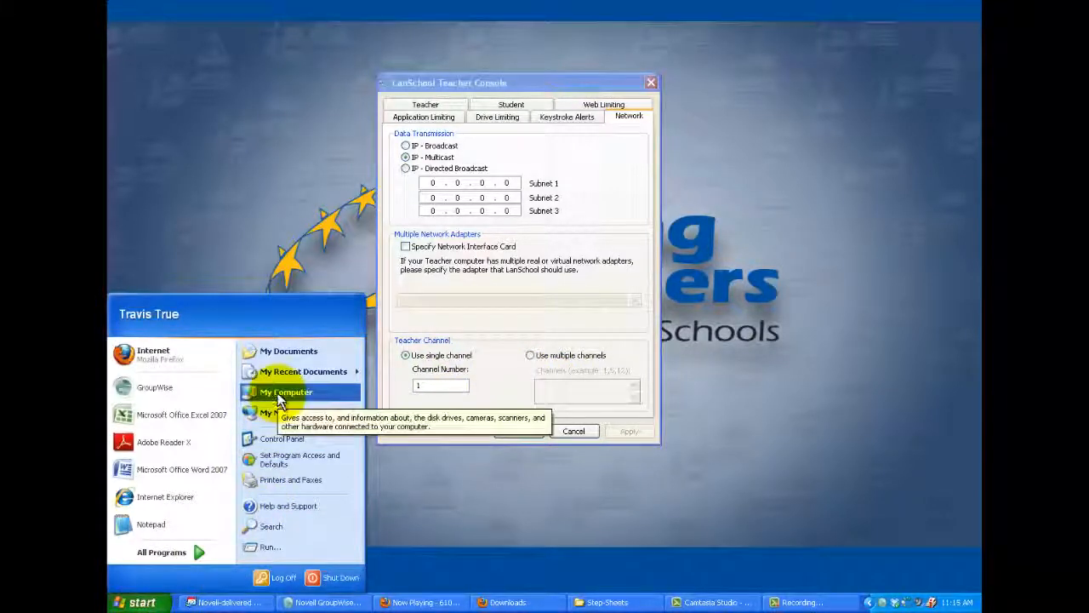
pyautogui.click(286, 392)
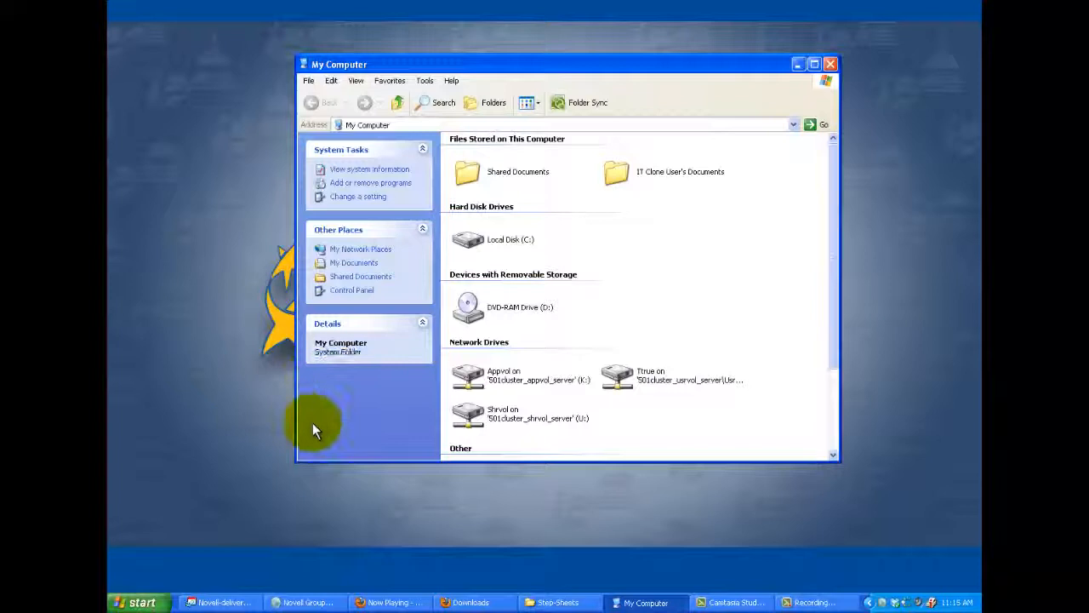
pyautogui.moveTo(558, 378)
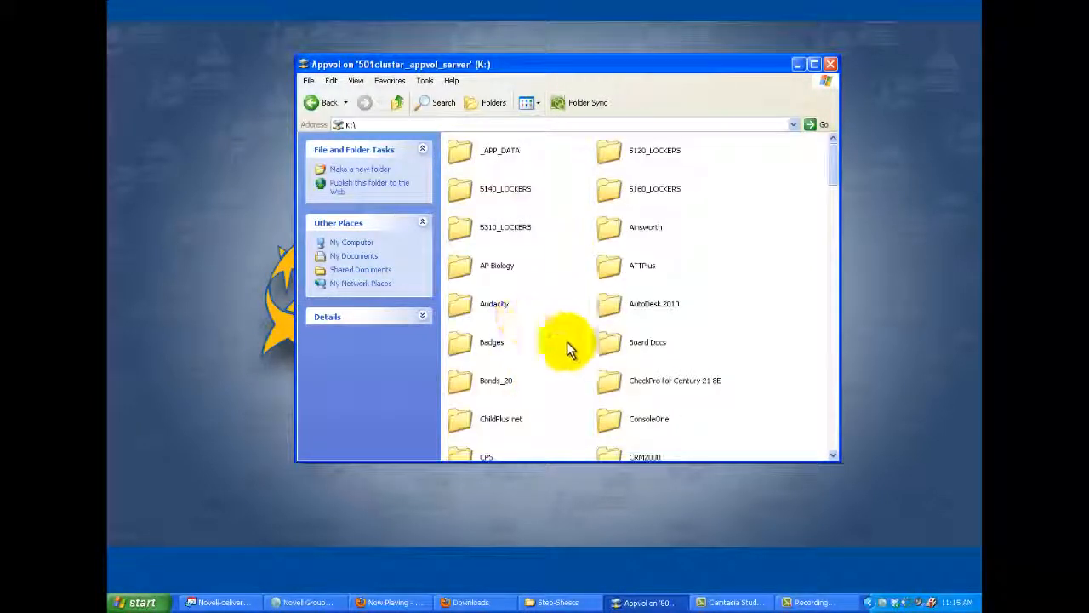
pyautogui.scroll(-3)
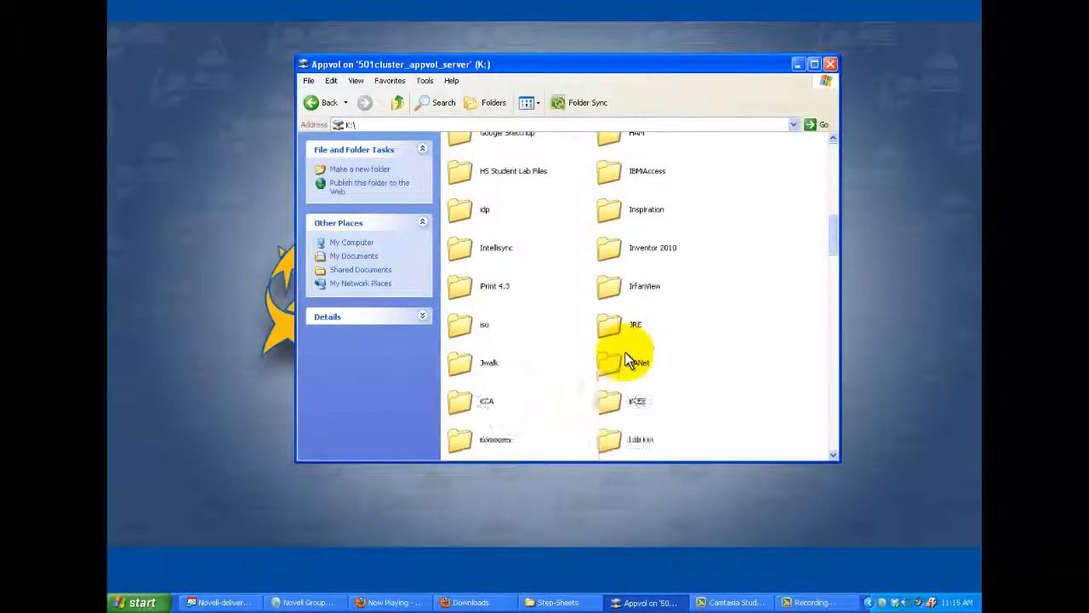
pyautogui.click(612, 385)
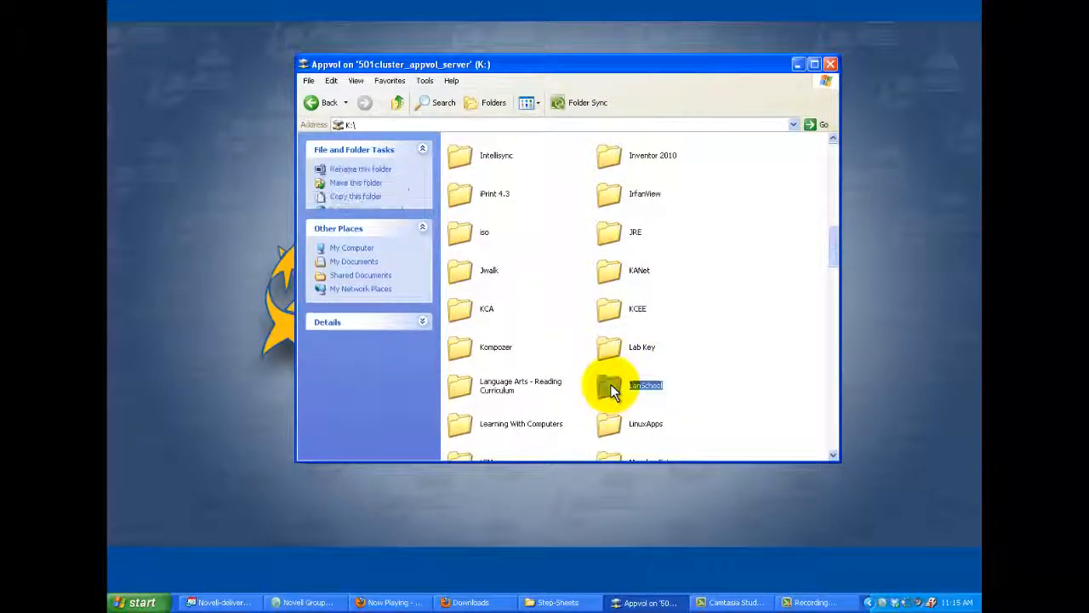
pyautogui.doubleClick(610, 385)
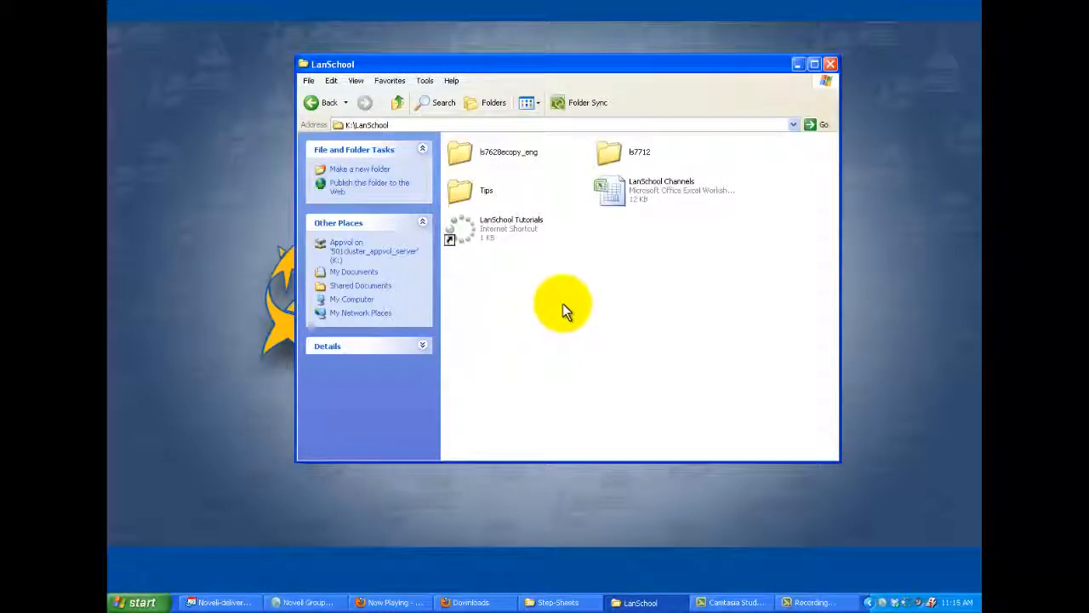
pyautogui.moveTo(639, 156)
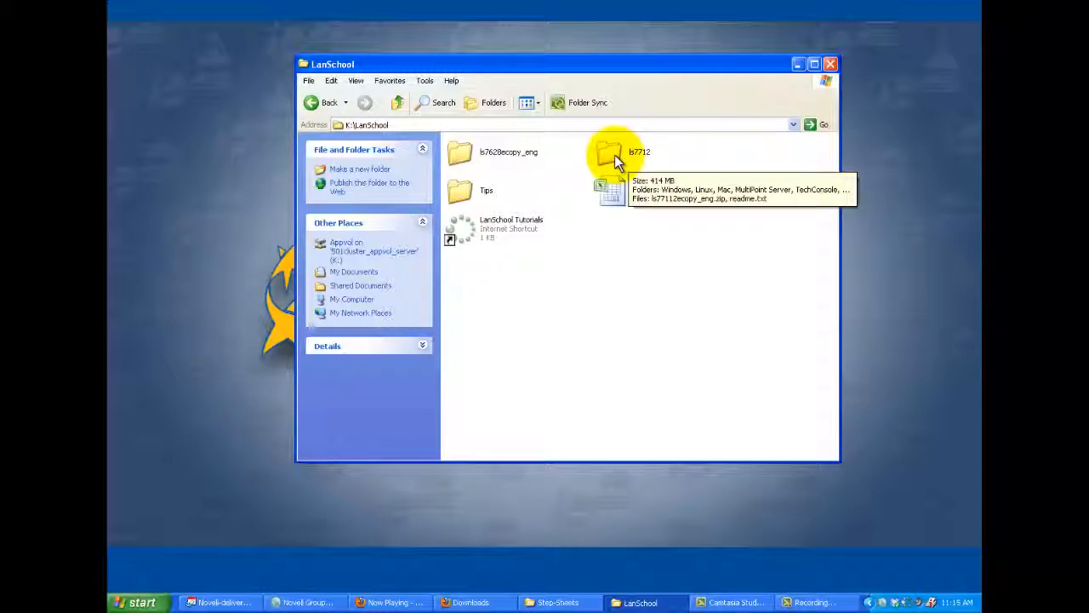
pyautogui.doubleClick(609, 153)
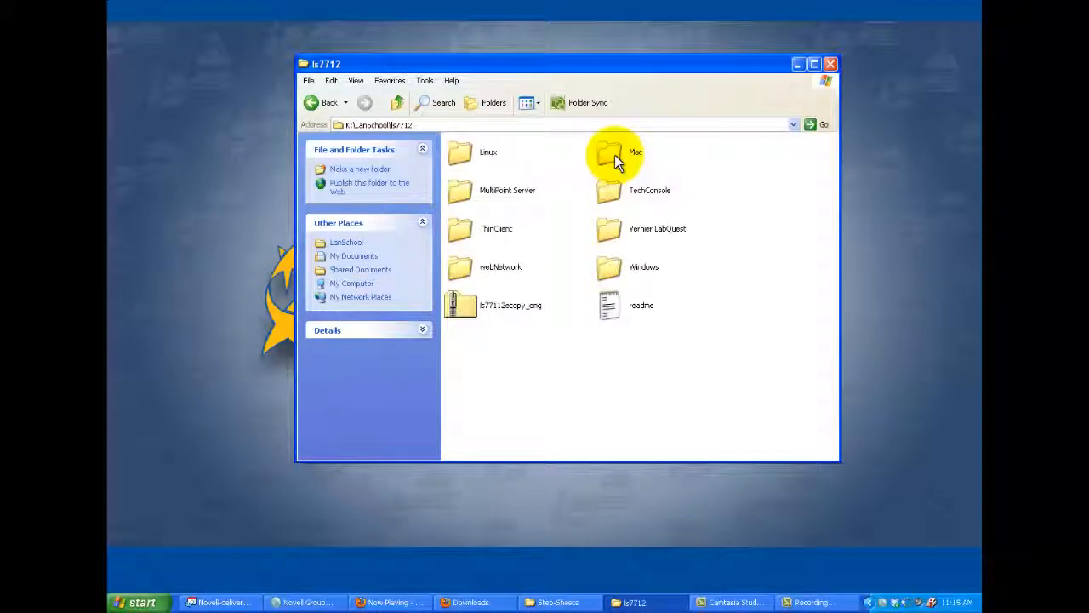
pyautogui.moveTo(596, 298)
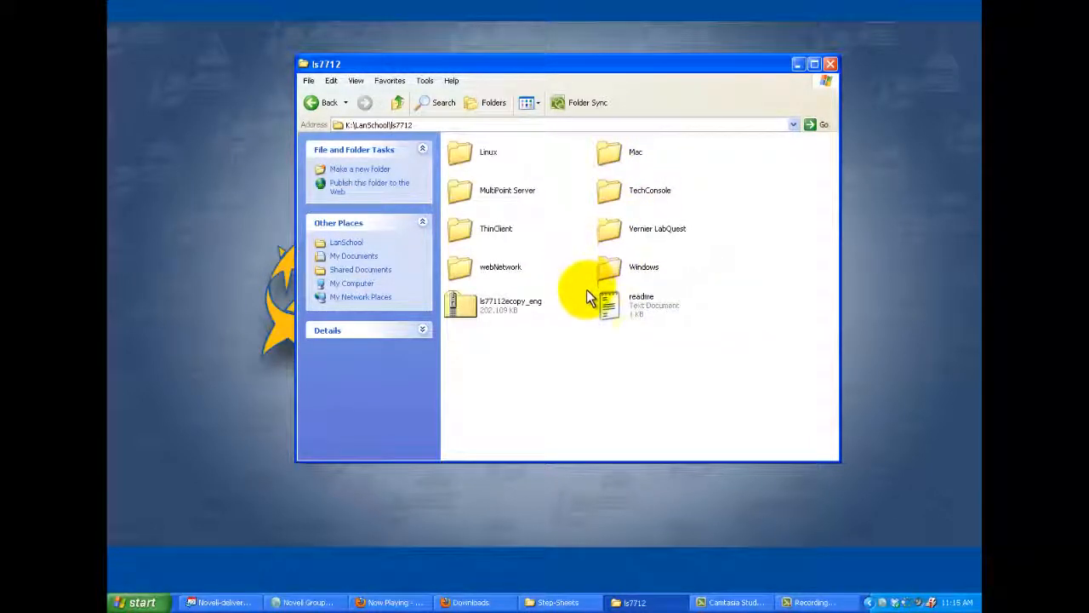
pyautogui.moveTo(608, 272)
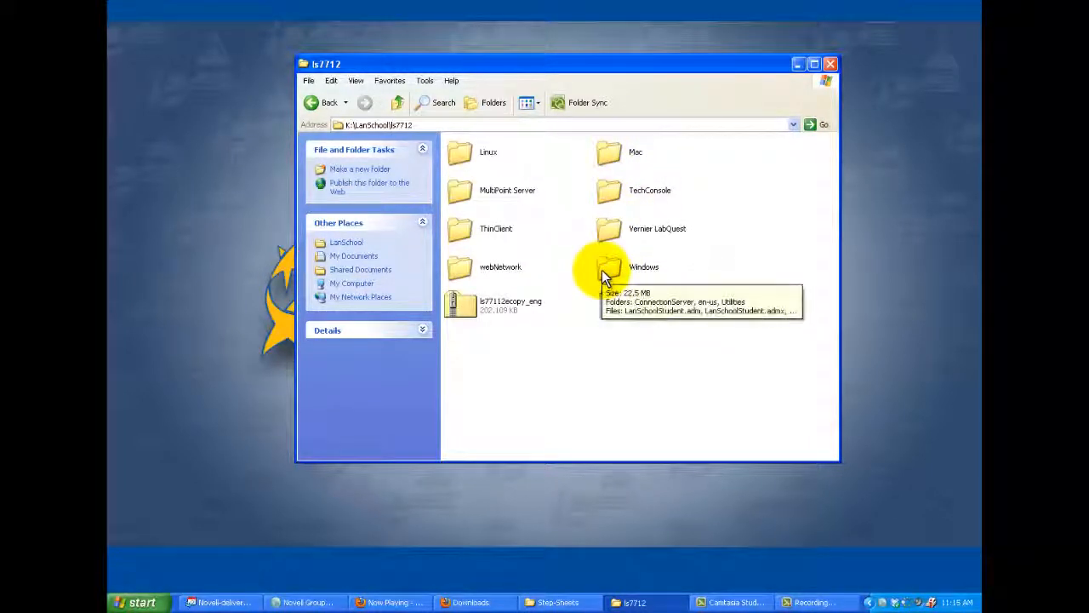
pyautogui.doubleClick(609, 265)
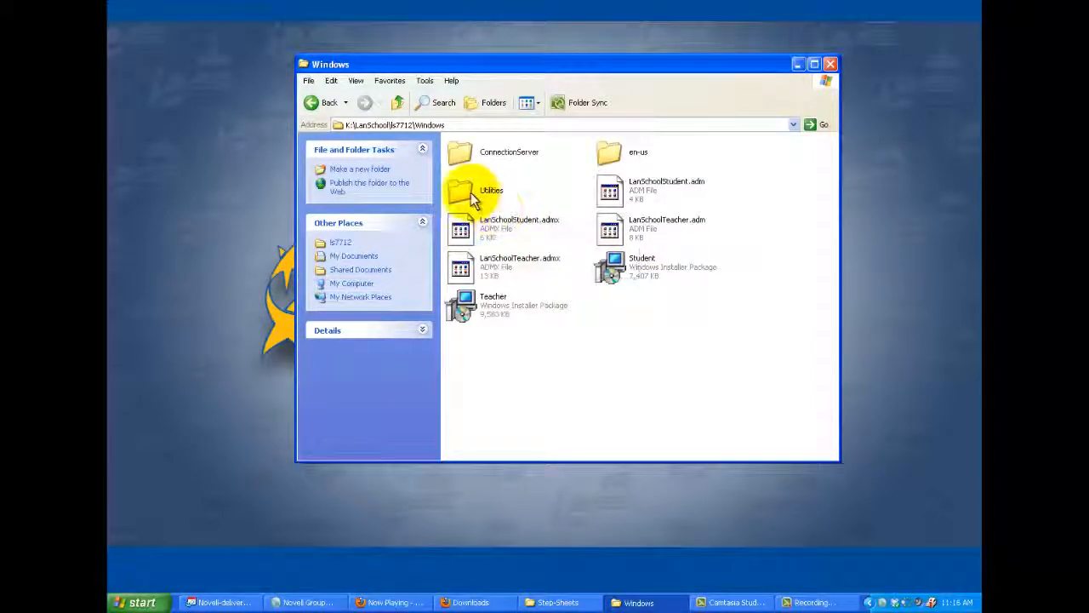
pyautogui.doubleClick(459, 191)
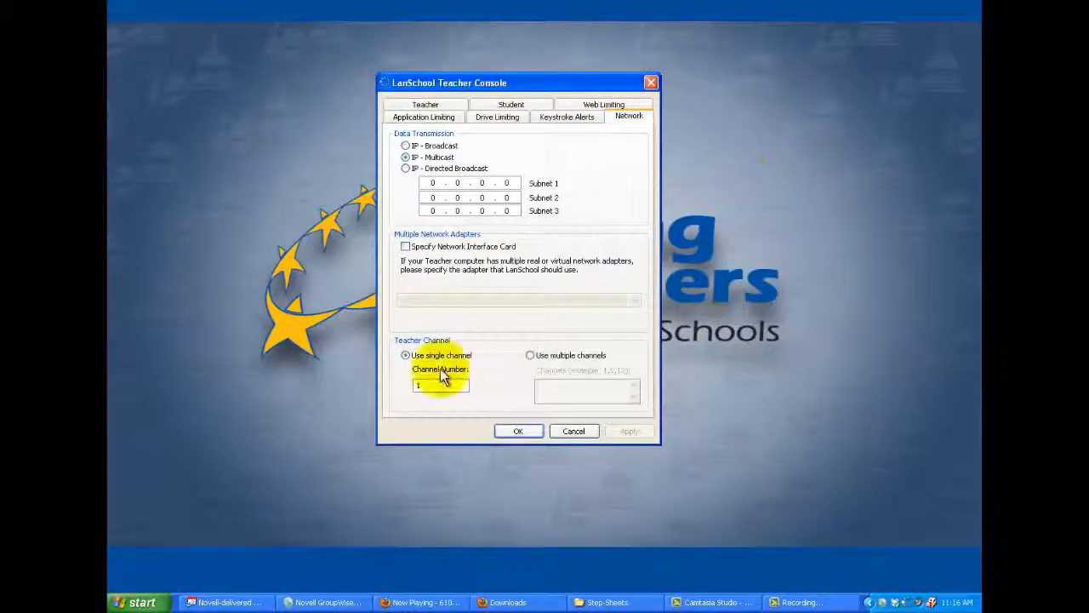
pyautogui.moveTo(500, 368)
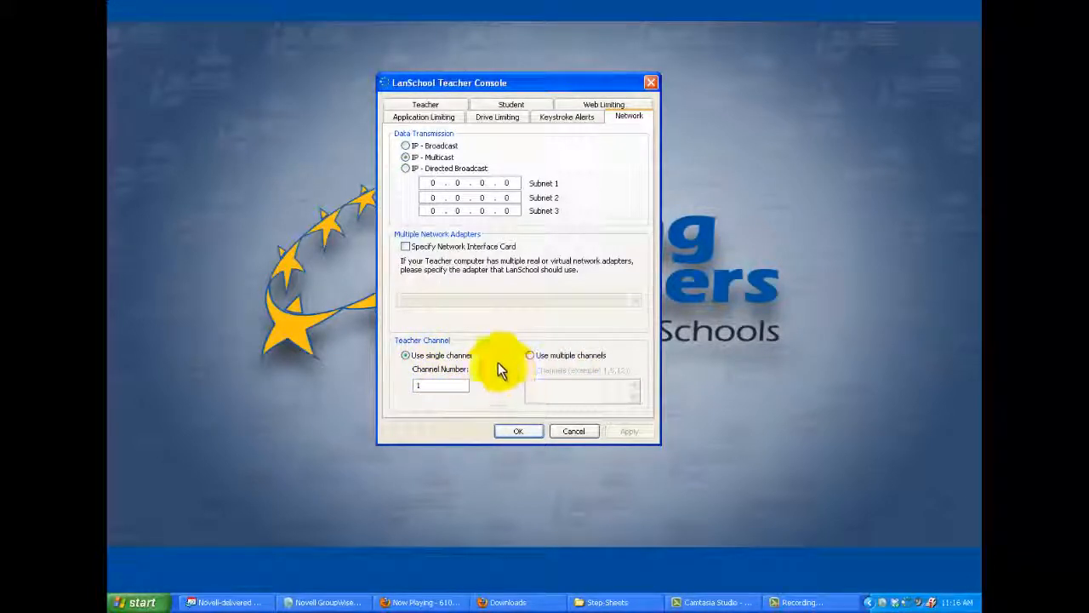
pyautogui.moveTo(541, 367)
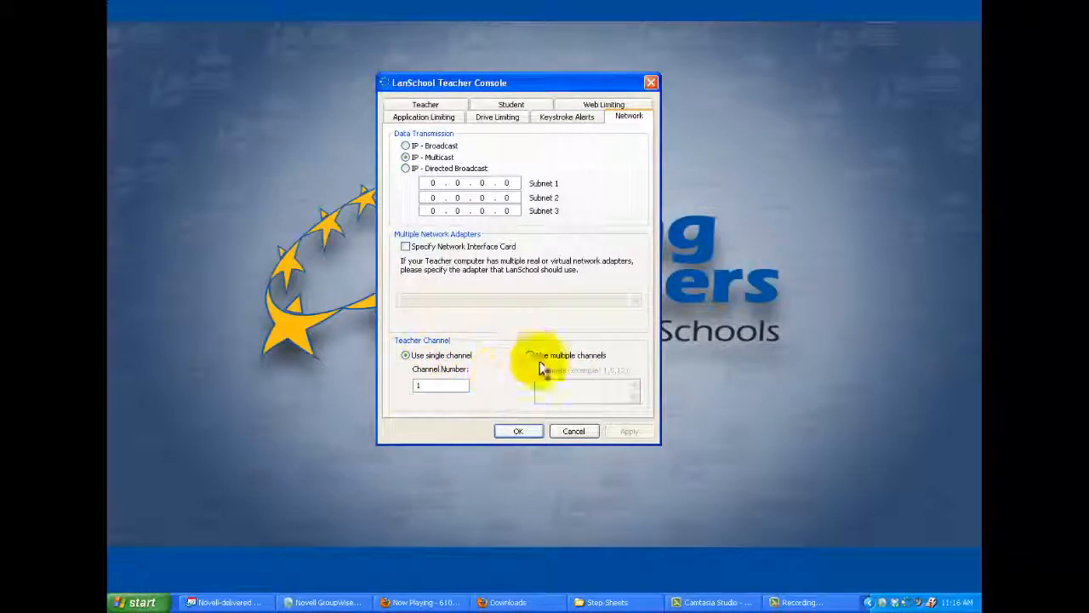
# Step: Select 'Use multiple channels' in the Network tab's Teacher Channel section
pyautogui.click(530, 356)
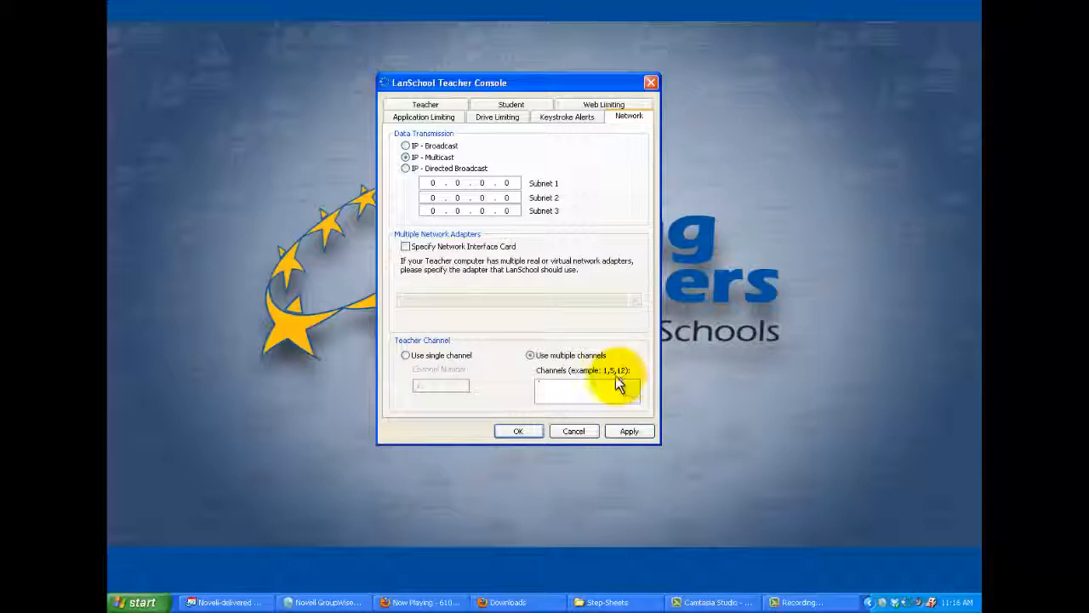
pyautogui.moveTo(490, 378)
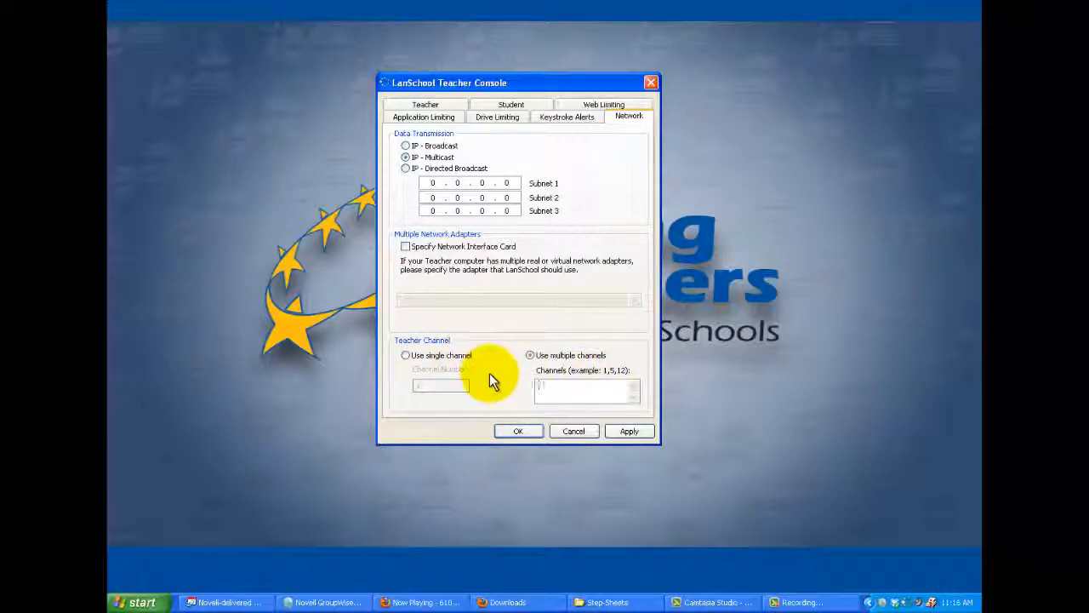
pyautogui.moveTo(400, 337)
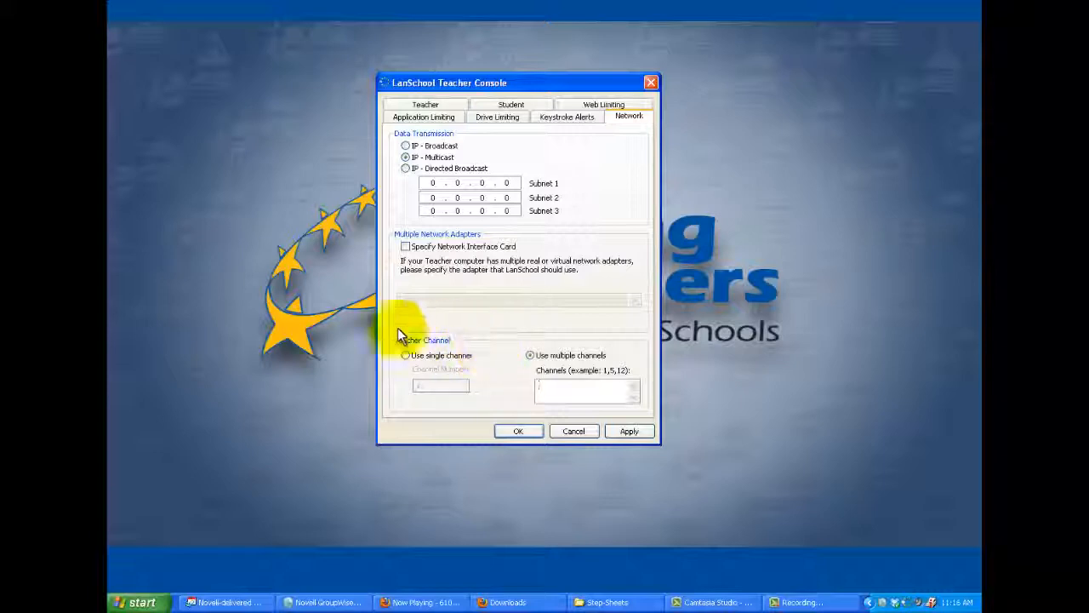